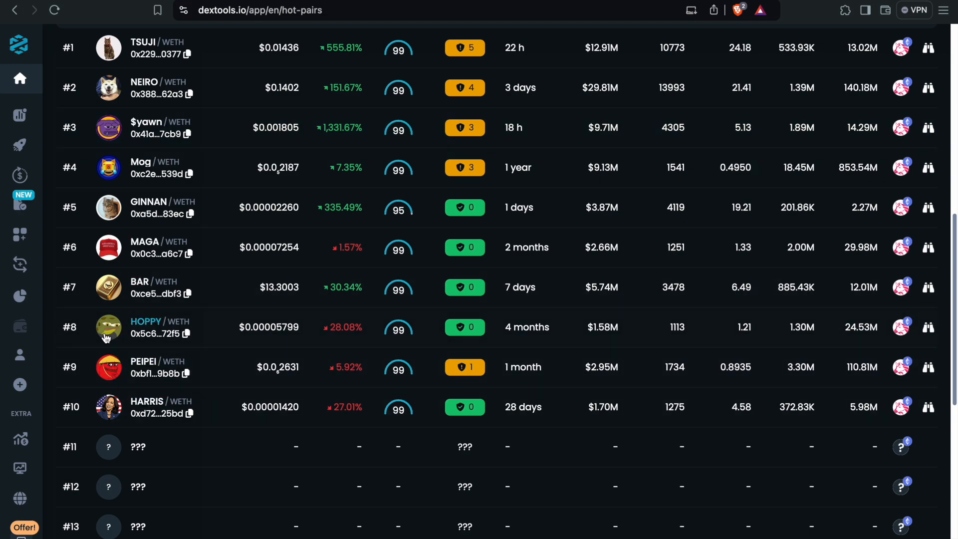
Open the PEIPEI/WETH pair from Hot Pairs and copy the PEIPEI contract address
click(143, 366)
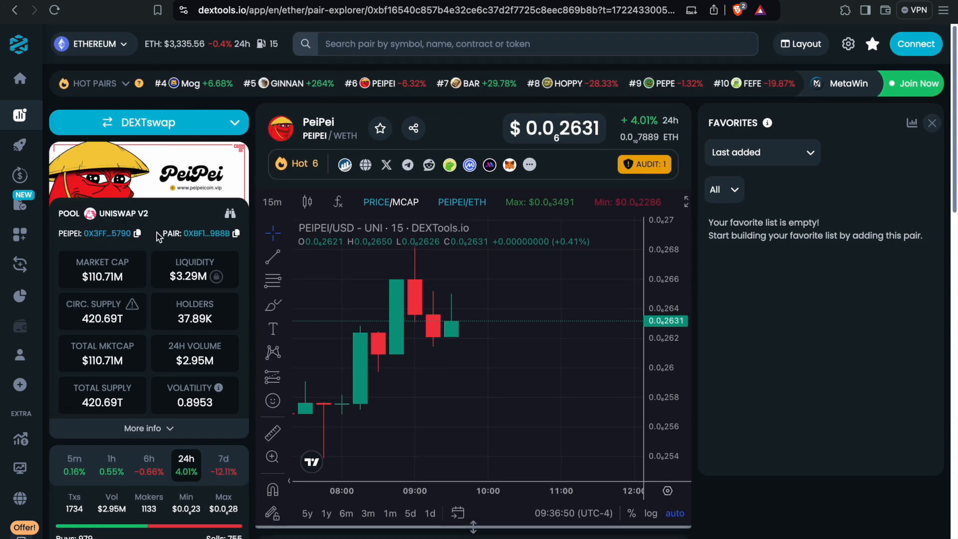
click(137, 233)
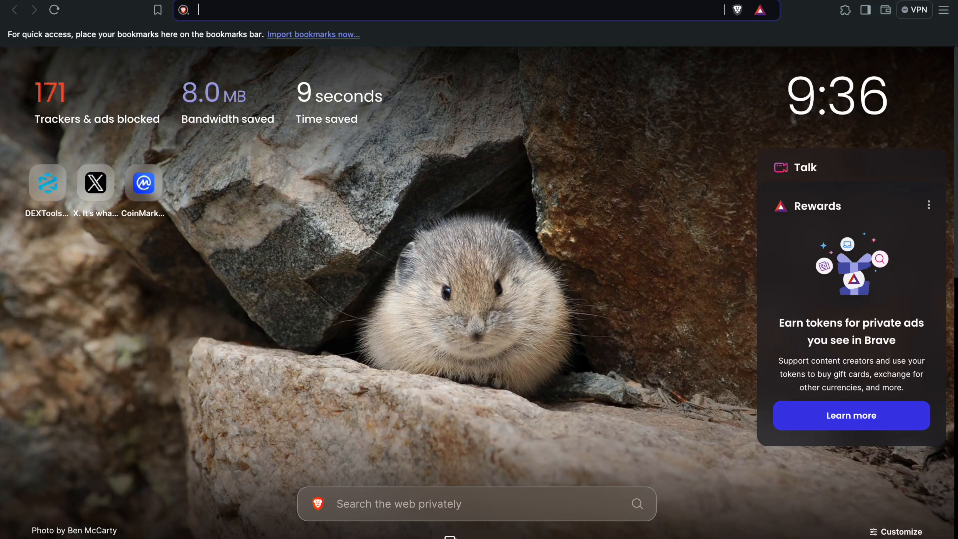
Bring up the MetaMask extension popup showing the ETH, USDT and USDC token list
click(846, 10)
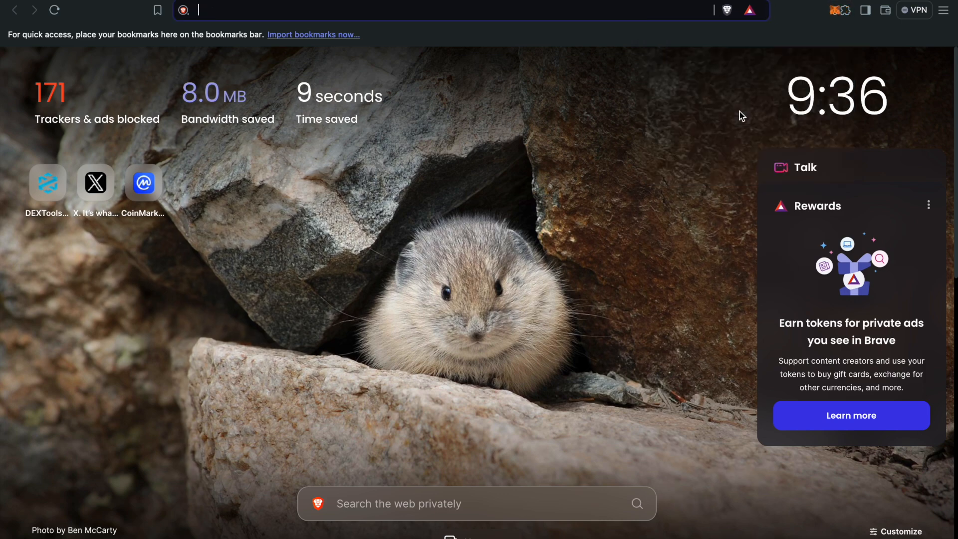
click(829, 10)
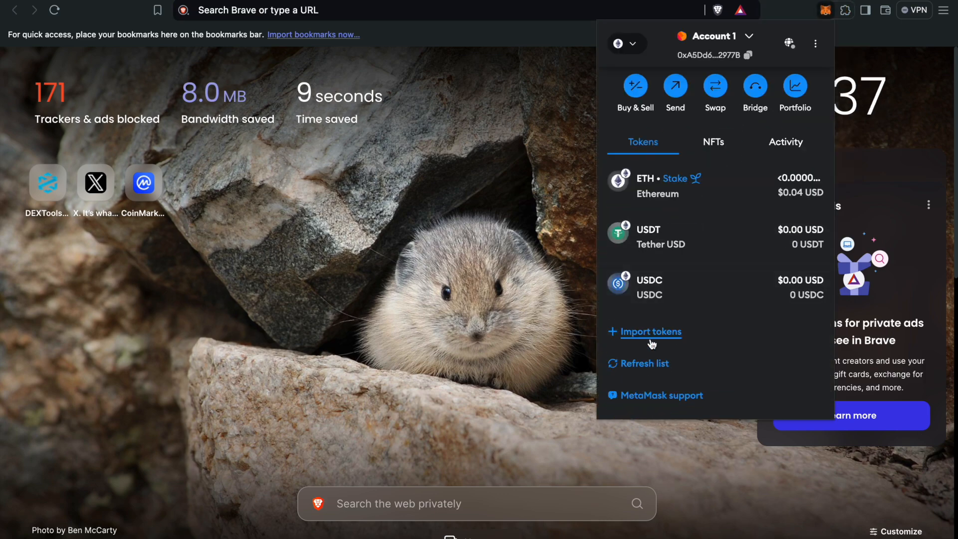
Import PEIPEI as a custom token by pasting its copied contract address and confirming
click(651, 331)
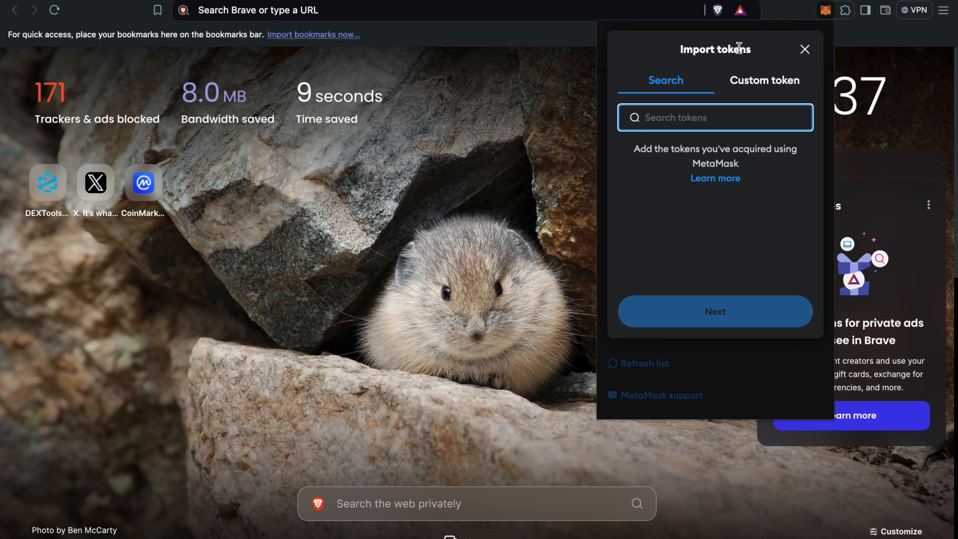
click(764, 80)
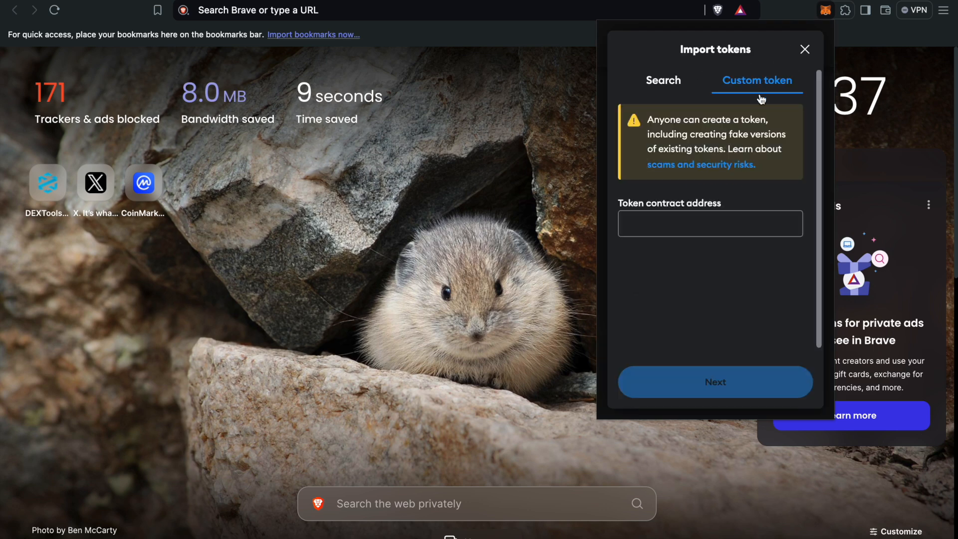
right_click(709, 223)
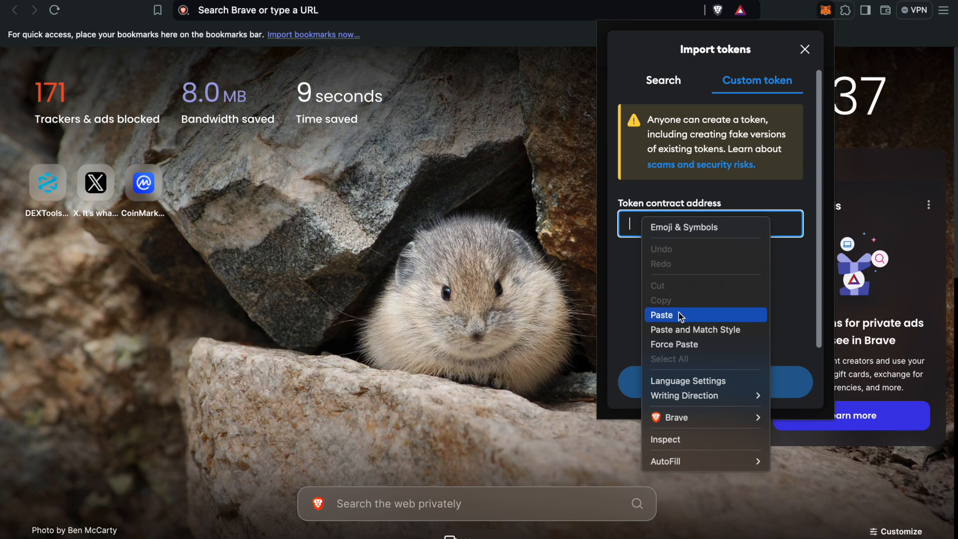
click(661, 314)
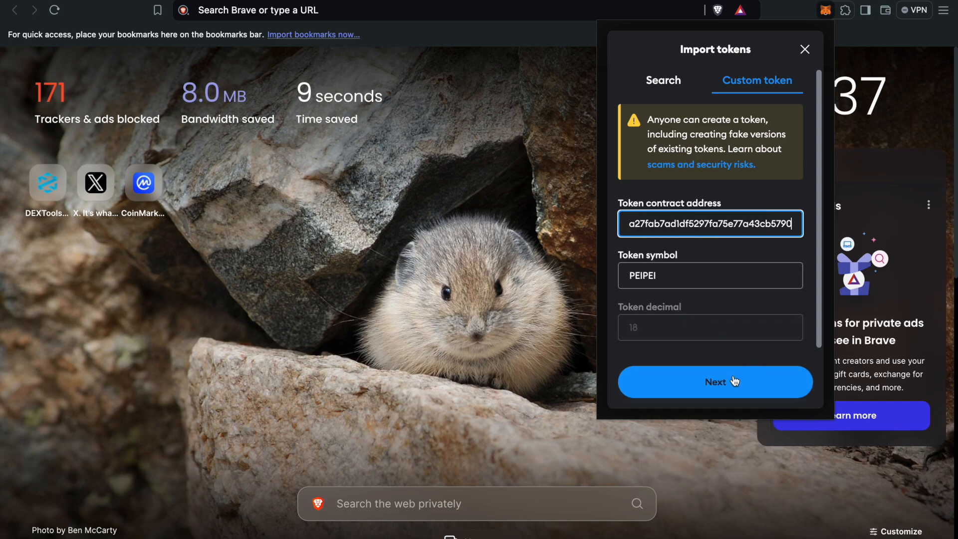
click(715, 383)
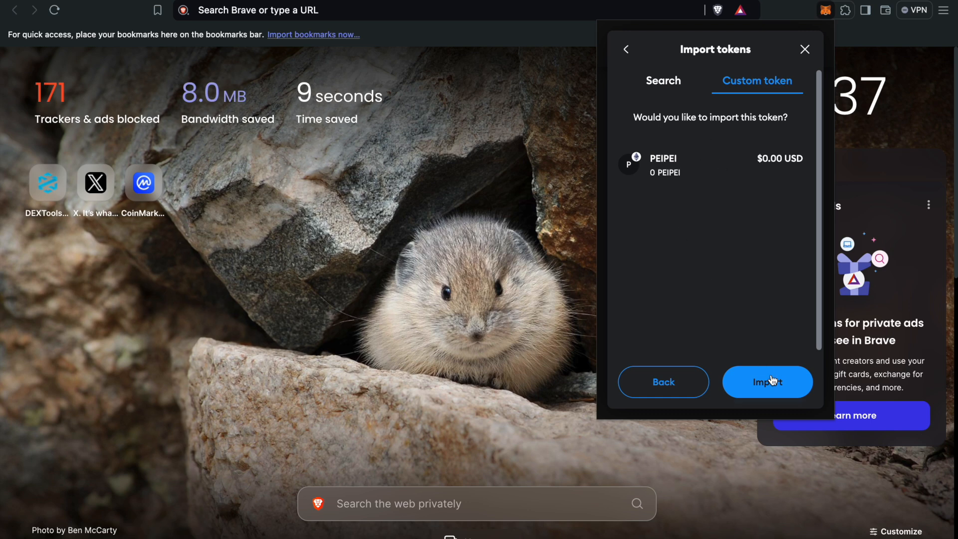
click(768, 382)
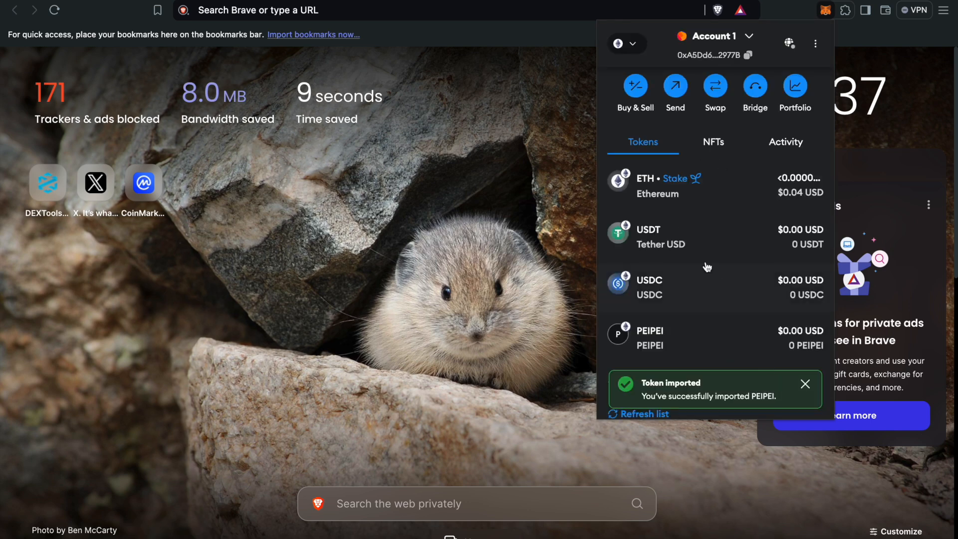
Start a swap from the PEIPEI token, flip direction, and choose ETH as the paying token
click(672, 338)
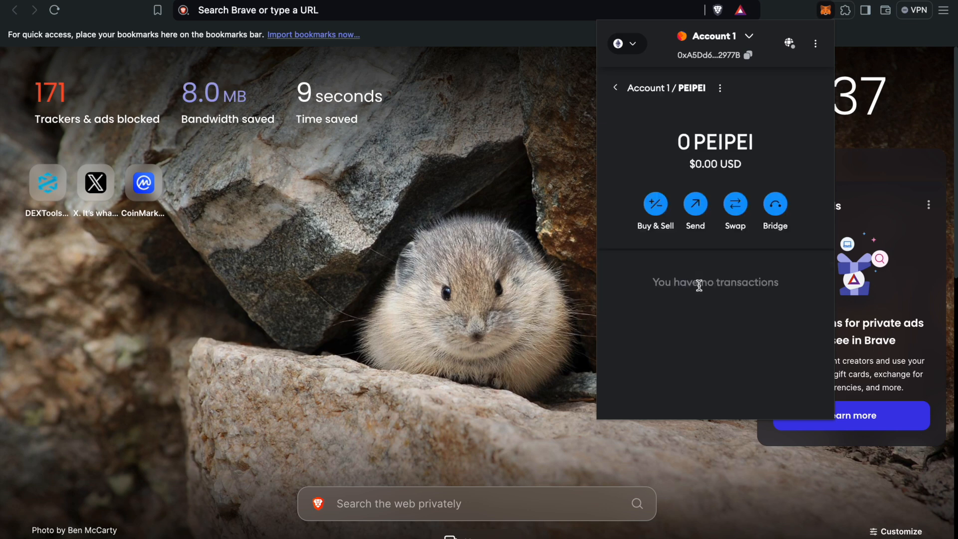
click(735, 203)
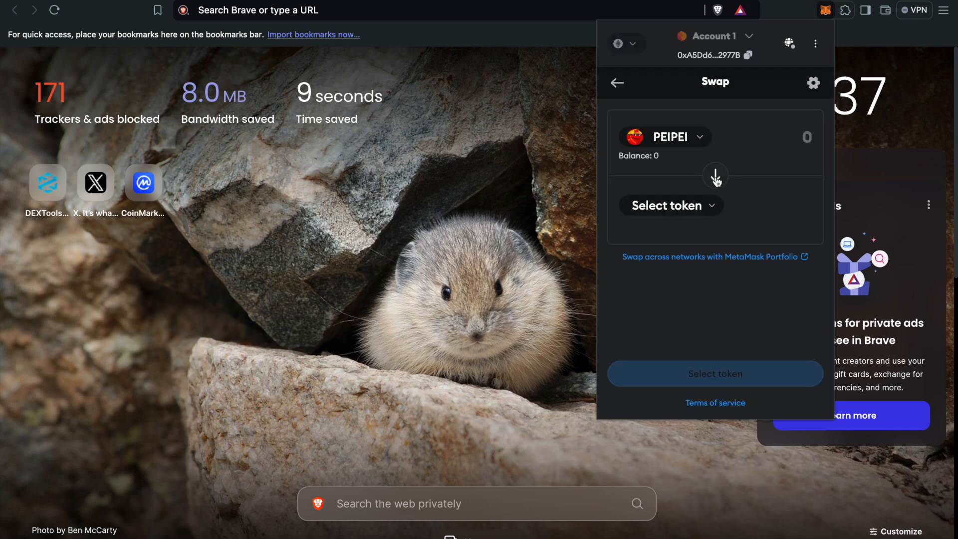
click(714, 176)
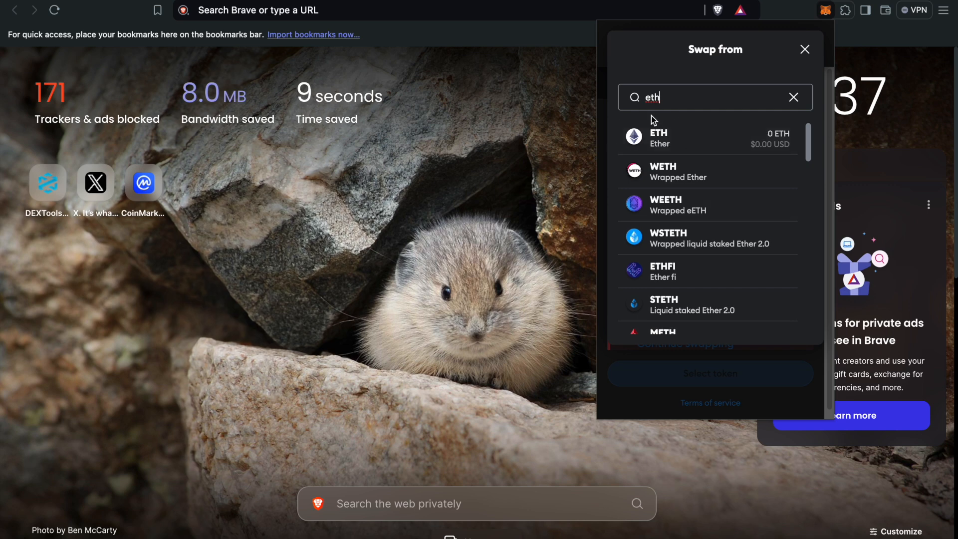
text(usdt)
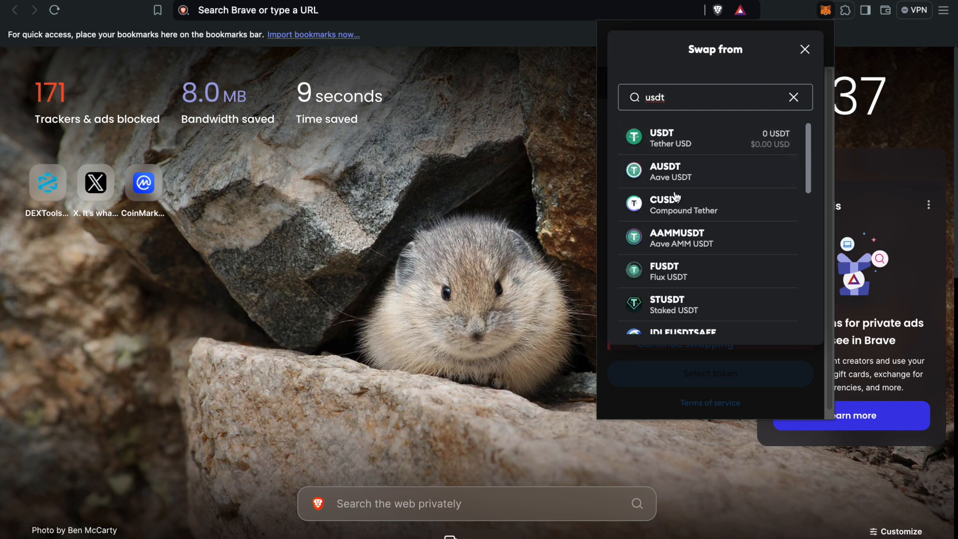
click(793, 96)
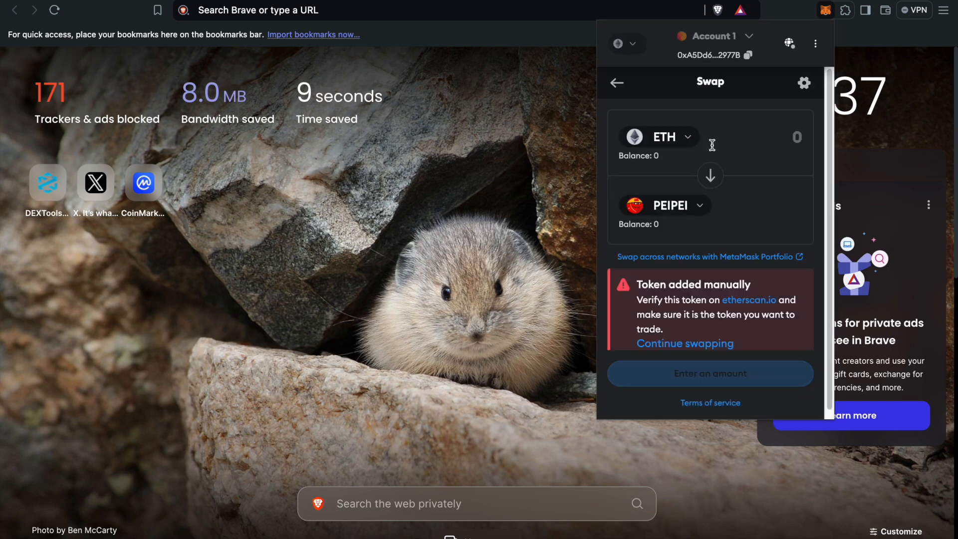
mouse_move(714, 190)
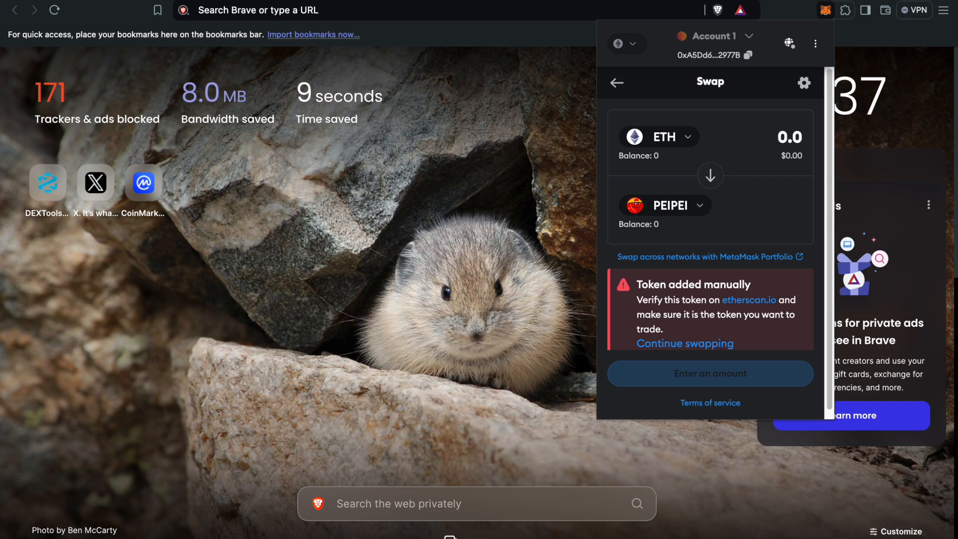
Enter 0.05 ETH to get a PEIPEI quote and bring up the full list of quotes
text(0.05)
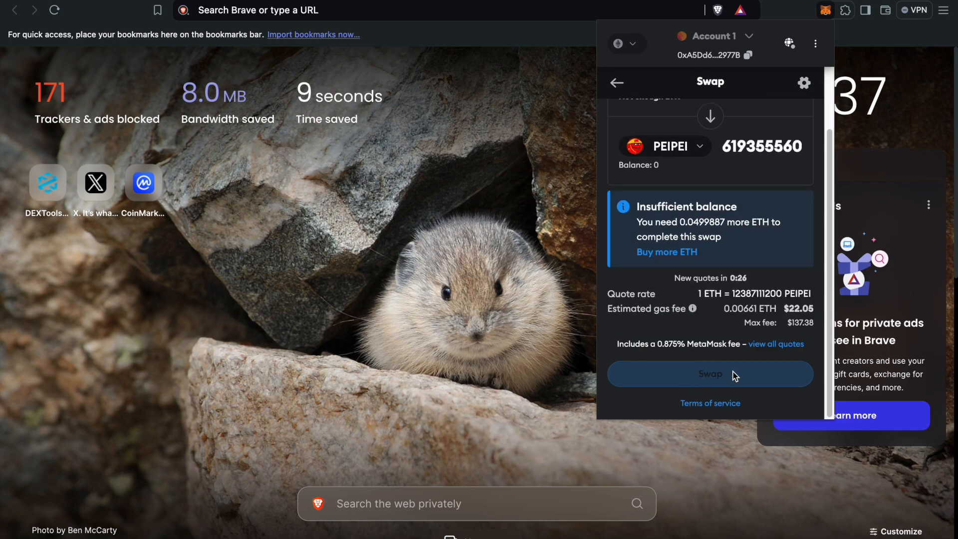
click(776, 344)
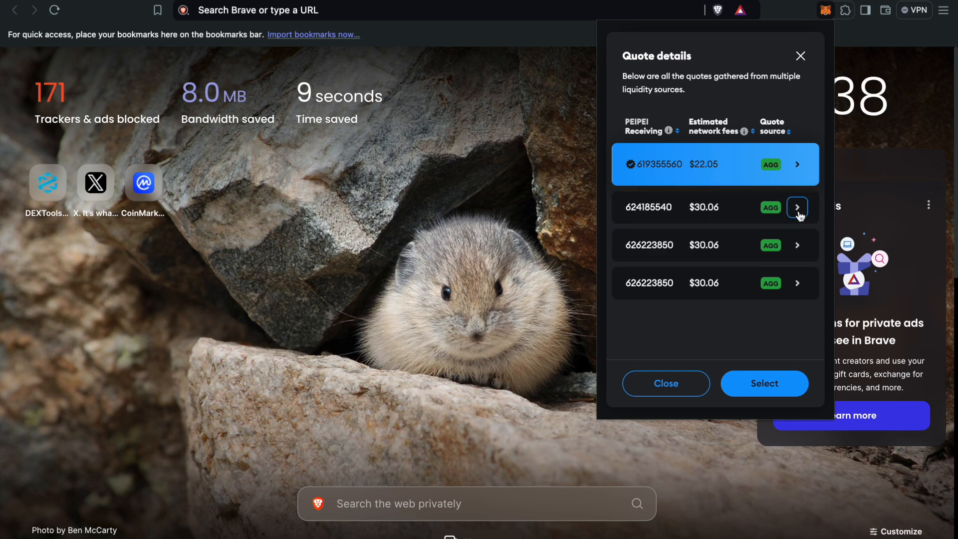
Inspect the second quote's details, close them, and go back to the token list
click(796, 207)
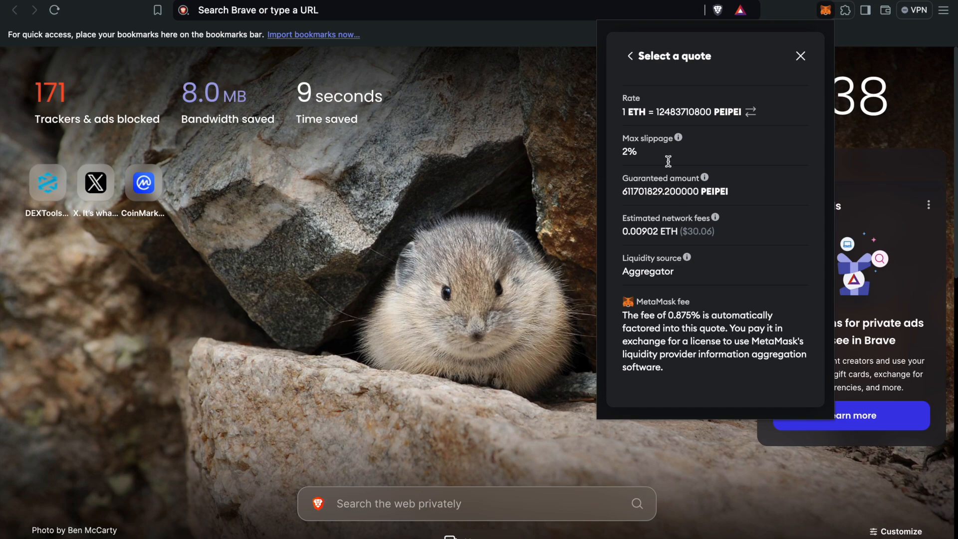
click(630, 55)
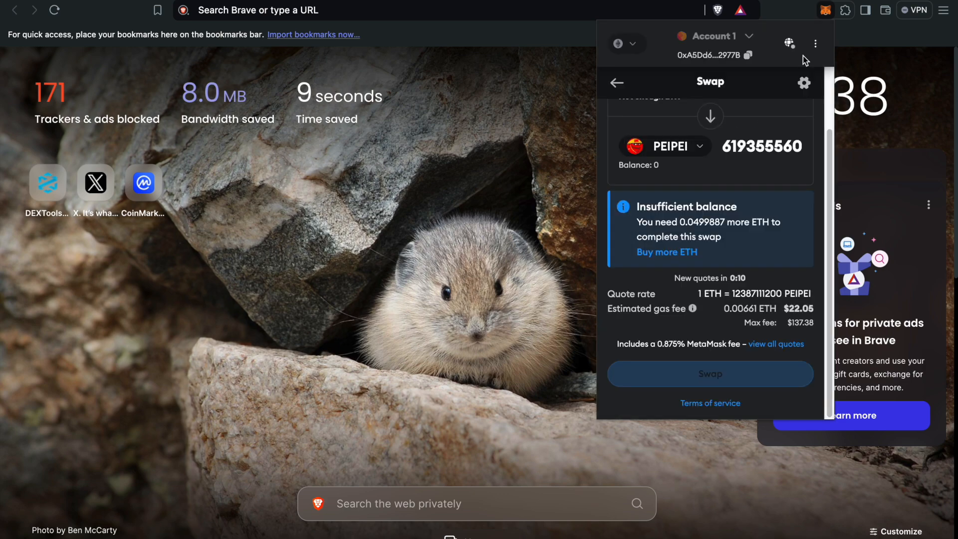
mouse_move(715, 342)
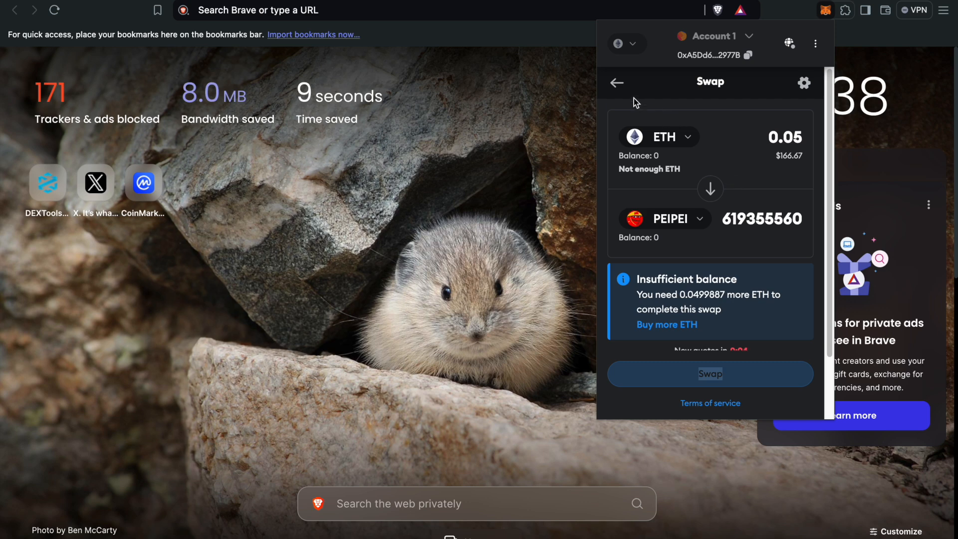
click(617, 83)
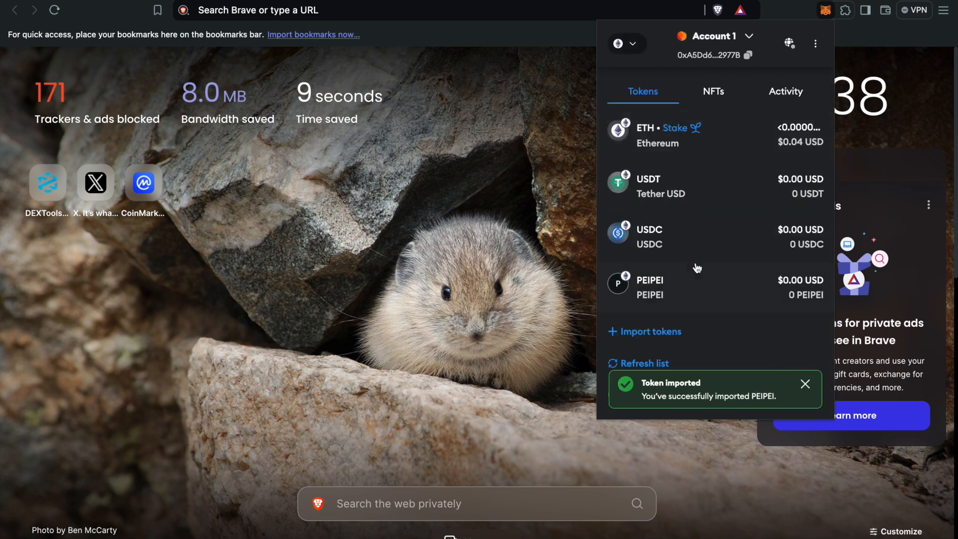